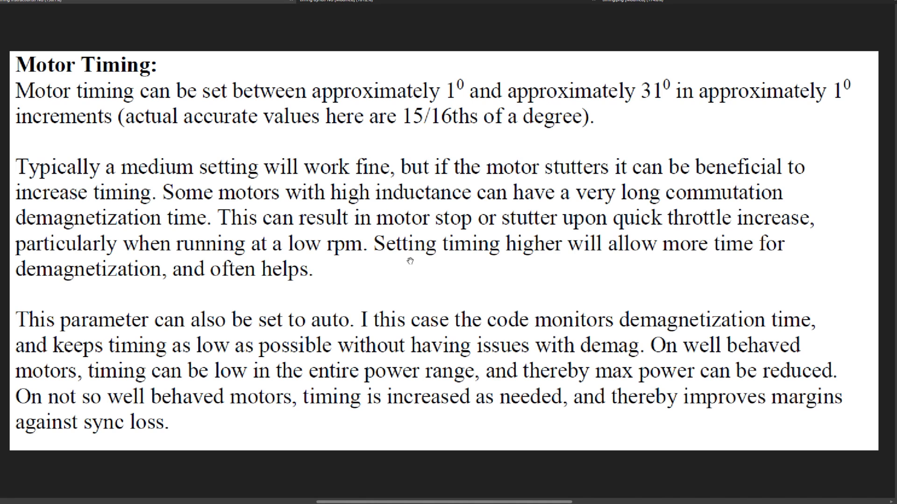
mouse_move(397, 35)
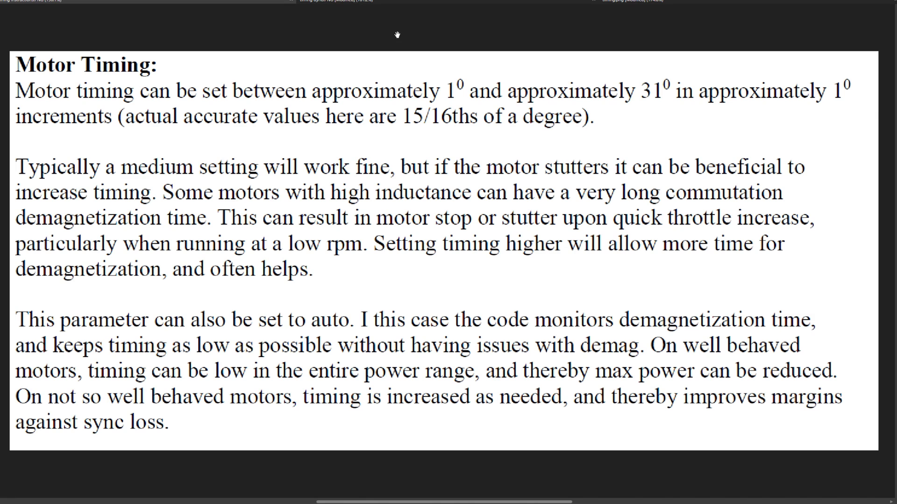
mouse_move(619, 22)
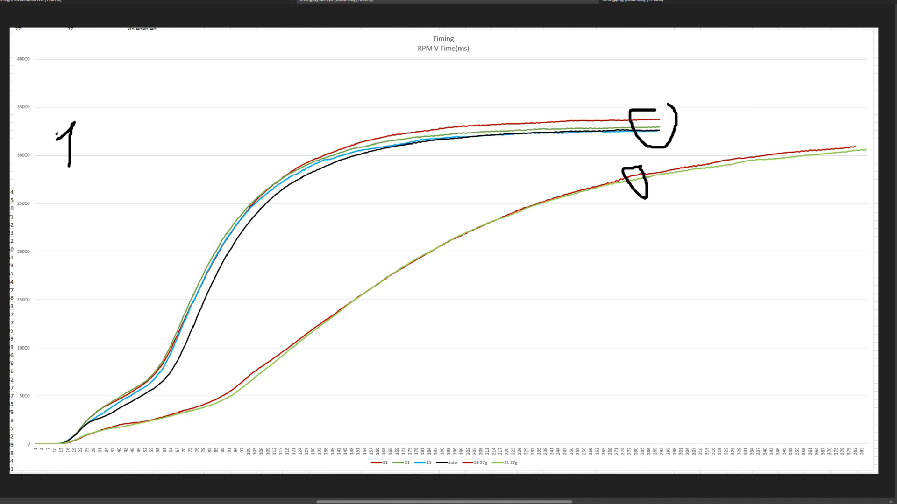
Brush-paint the upward RPM arrowhead and the rightward time arrow below the curves.
left_click_drag(461, 397, 552, 401)
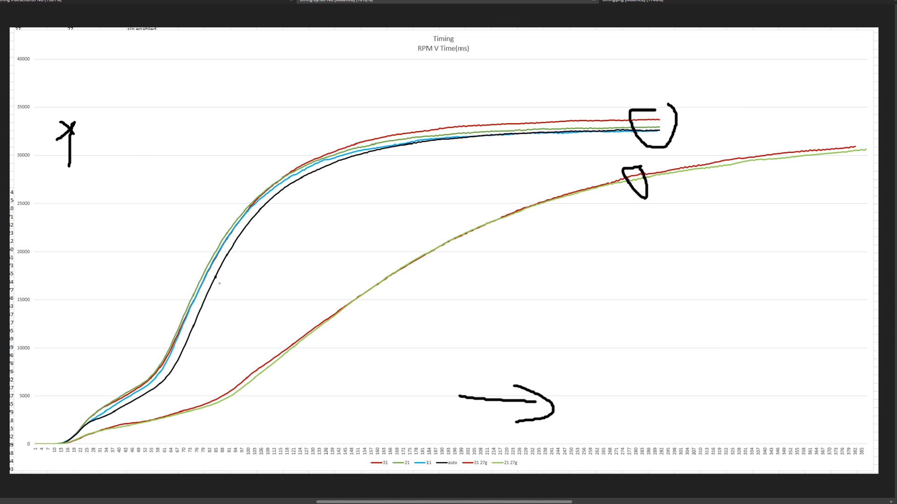
mouse_move(319, 247)
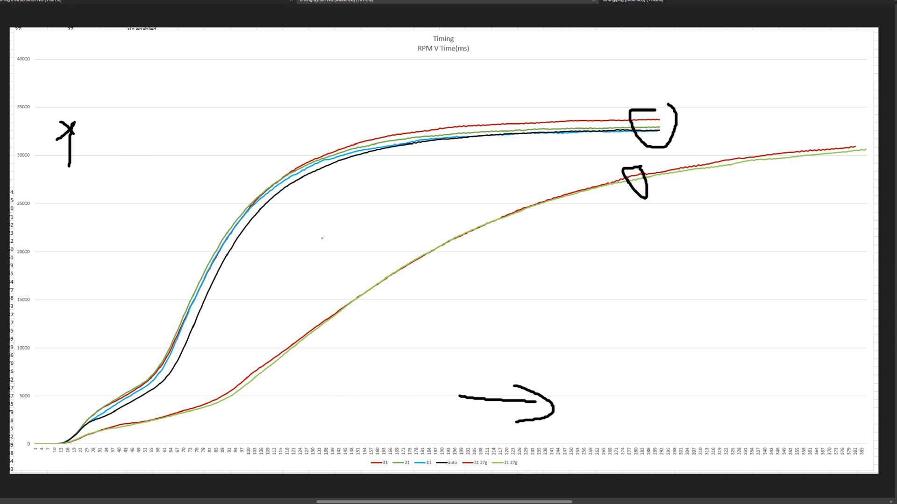
mouse_move(193, 275)
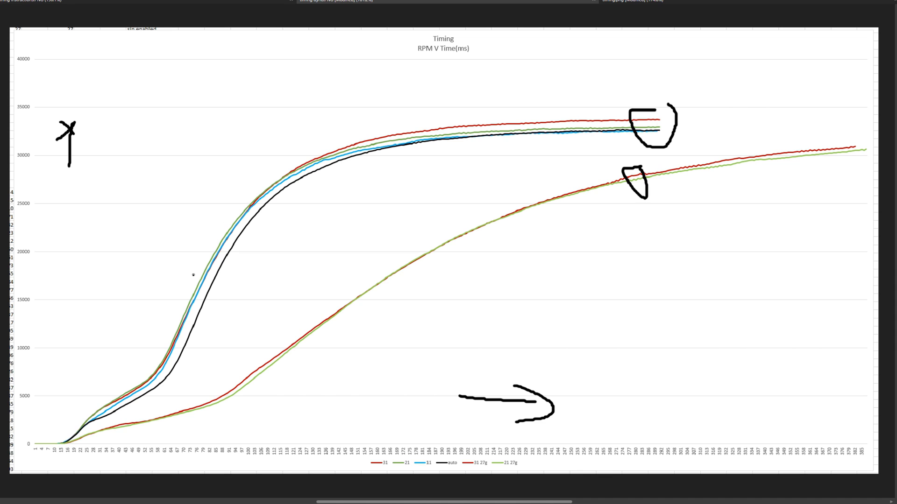
mouse_move(392, 269)
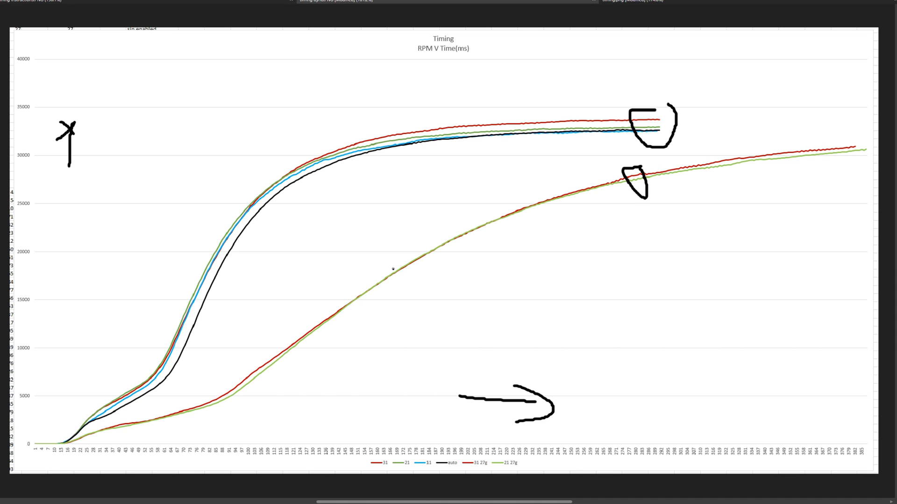